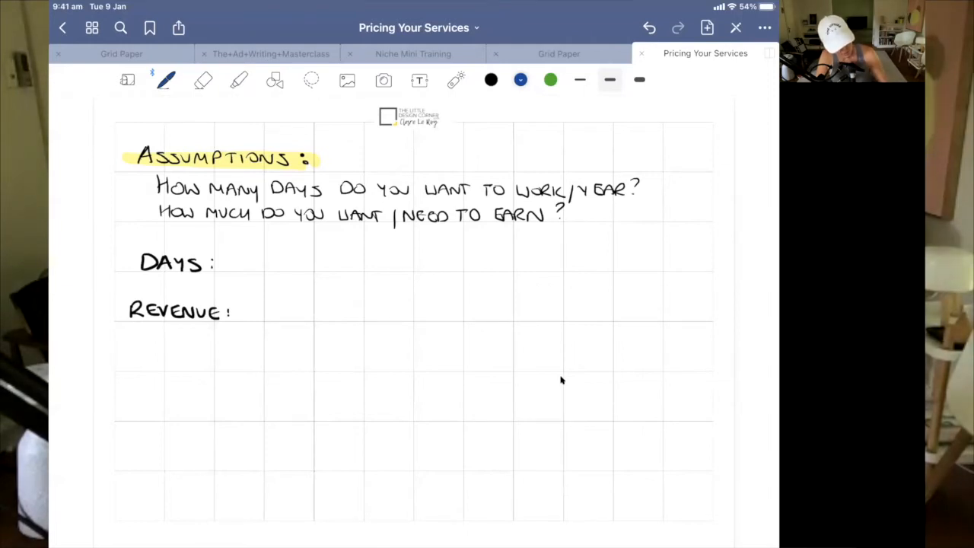
Handwrite "200 DAYS. / PAID 100 DAYS." next to the DAYS: label
{"action": "type", "text": "200 D"}
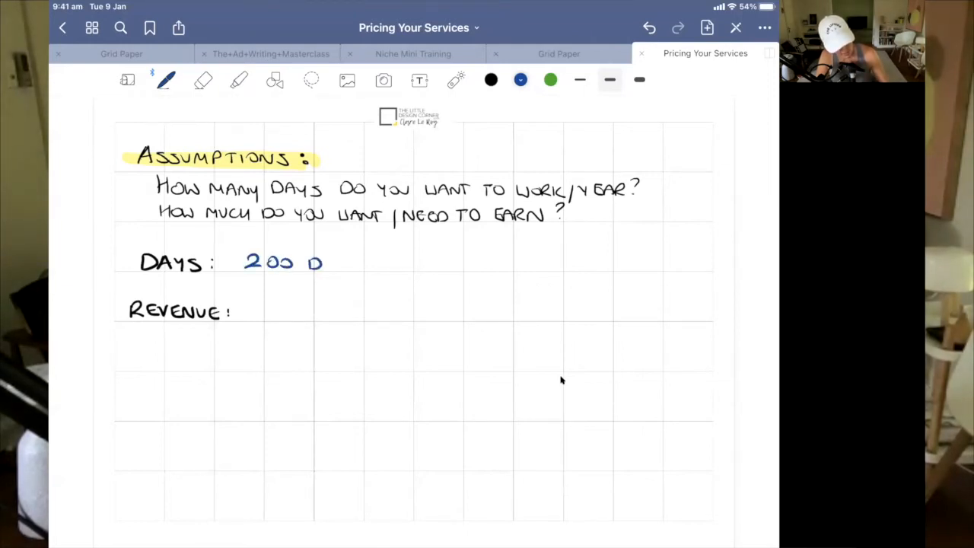
{"action": "type", "text": "DAYS. /"}
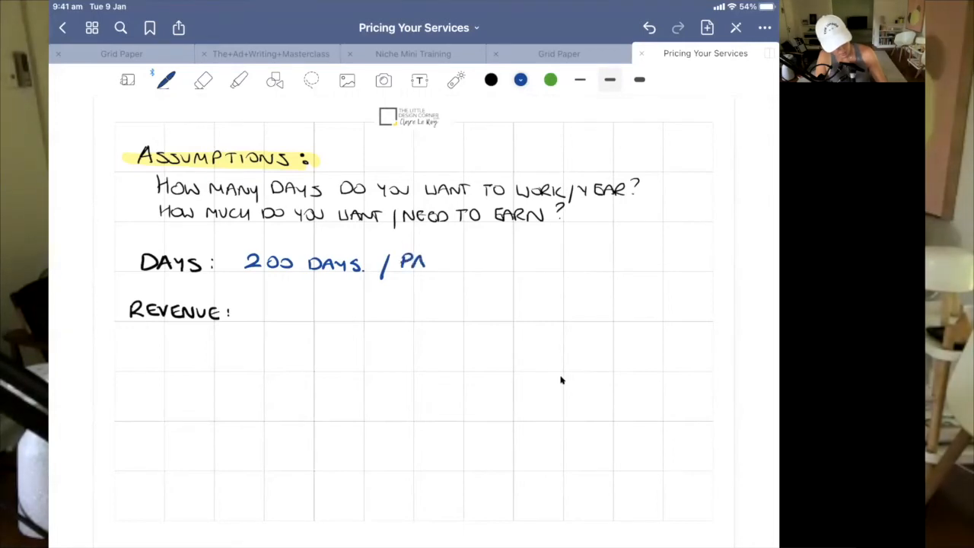
{"action": "type", "text": "PAID 100 DAYS."}
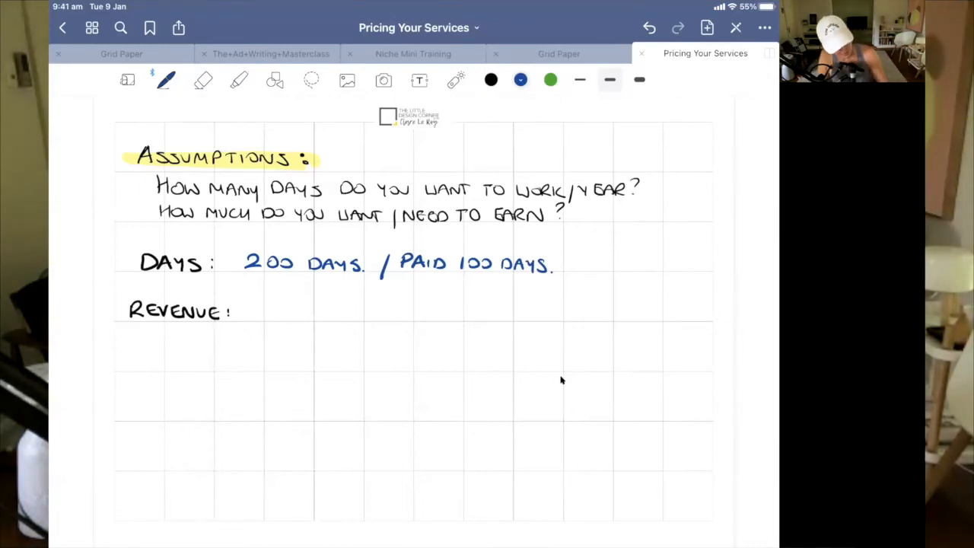
Handwrite "$100K/year." next to the REVENUE: label
{"action": "type", "text": "$100"}
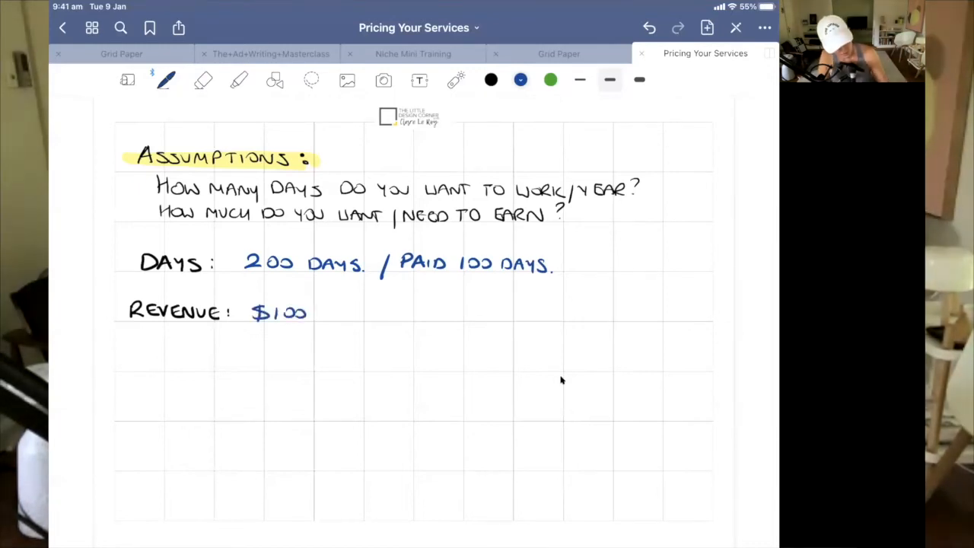
{"action": "type", "text": "K/"}
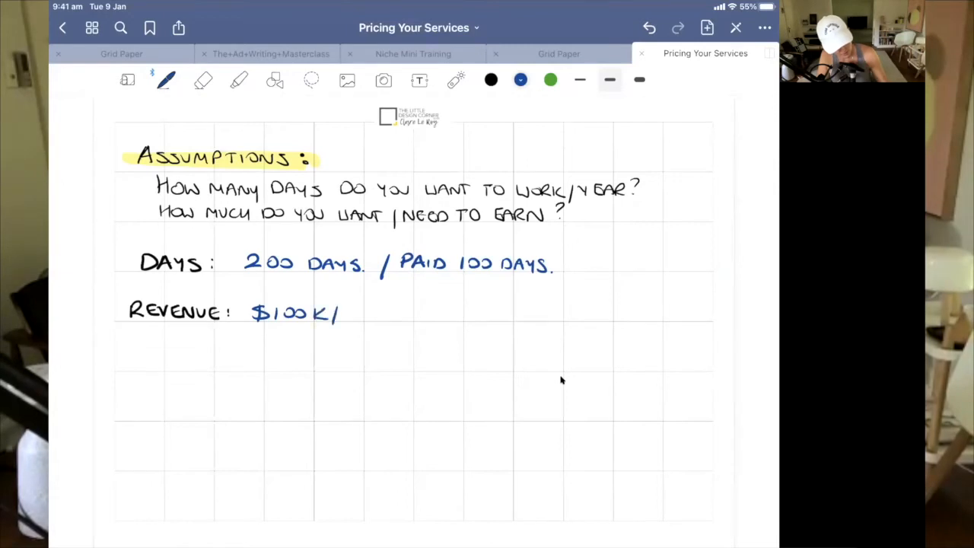
{"action": "type", "text": "year."}
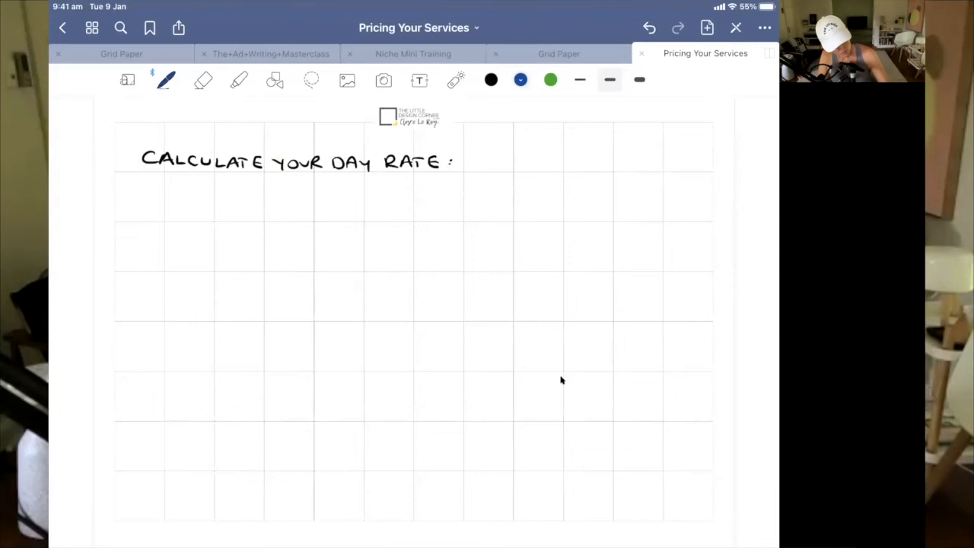
Write $100k/year over 100 days as a fraction equalling $1,000/day
{"action": "left_click_drag", "start_coordinate": [170, 210], "coordinate": [241, 210]}
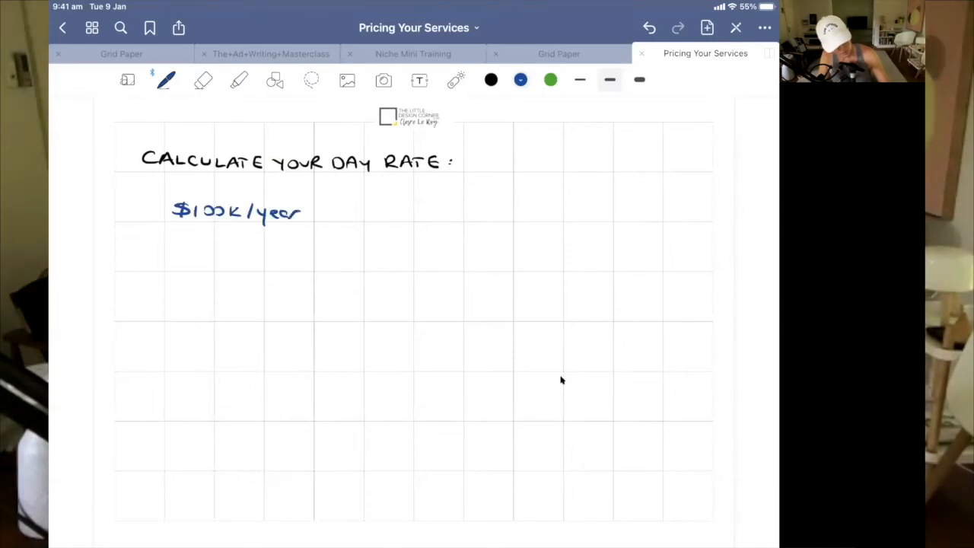
{"action": "left_click_drag", "start_coordinate": [183, 236], "coordinate": [292, 234]}
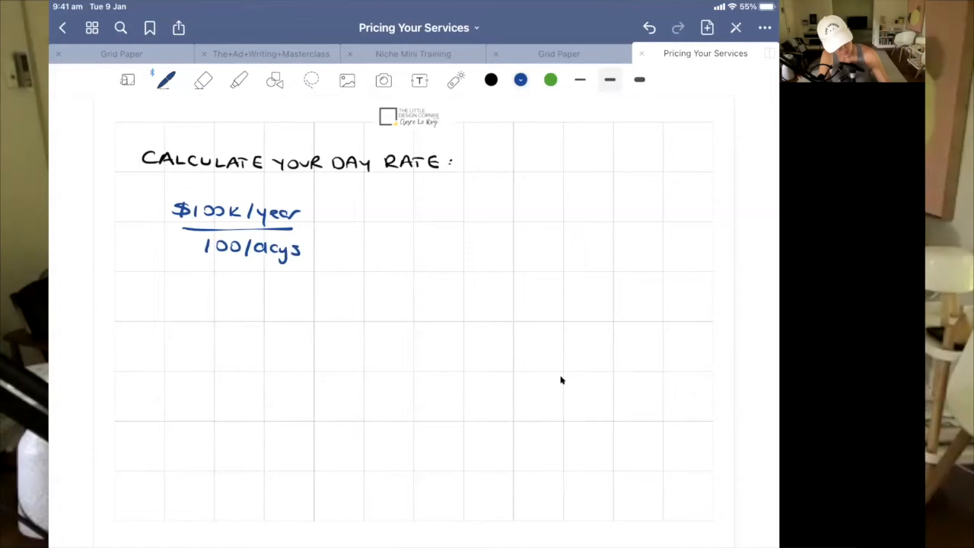
{"action": "left_click_drag", "start_coordinate": [338, 229], "coordinate": [388, 228]}
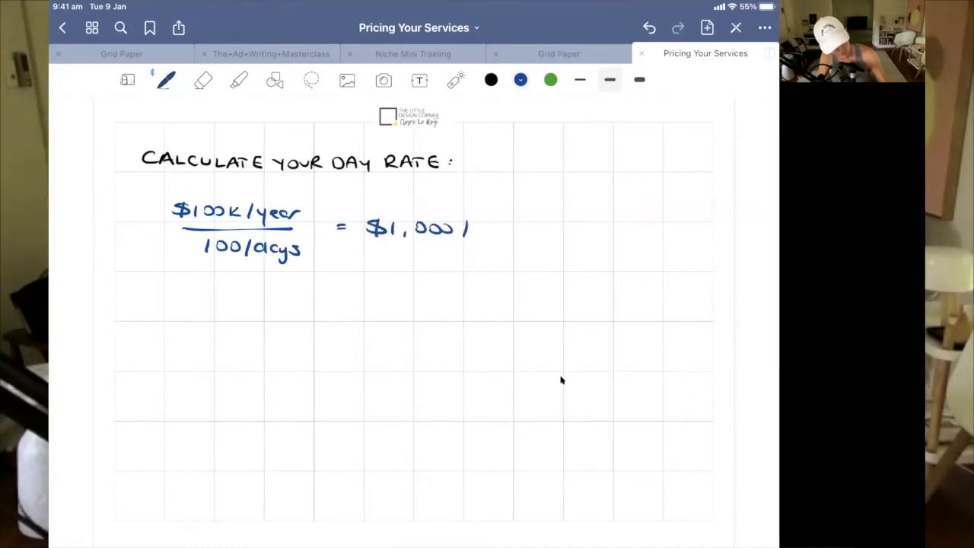
{"action": "type", "text": "/day."}
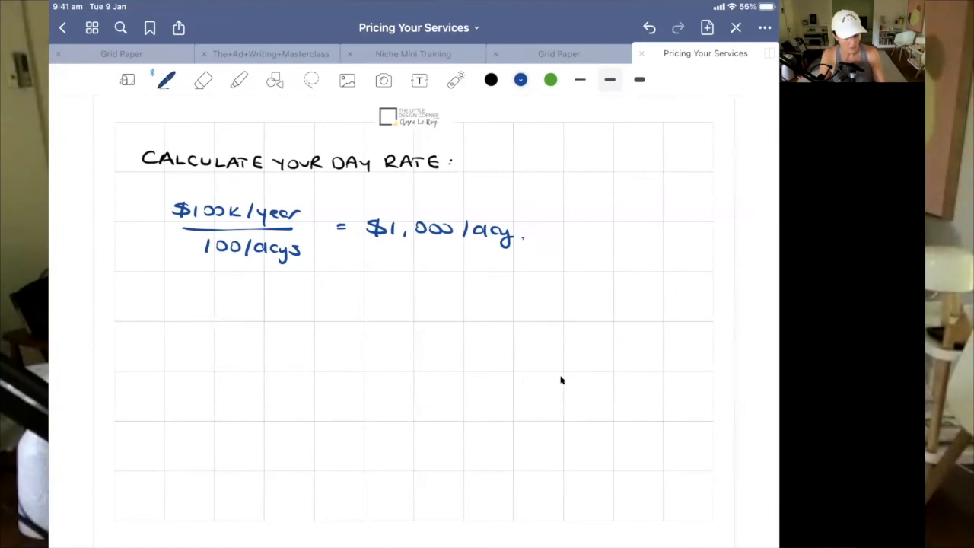
Draw a yellow highlighter rectangle around the day-rate calculation
{"action": "left_click", "coordinate": [238, 79]}
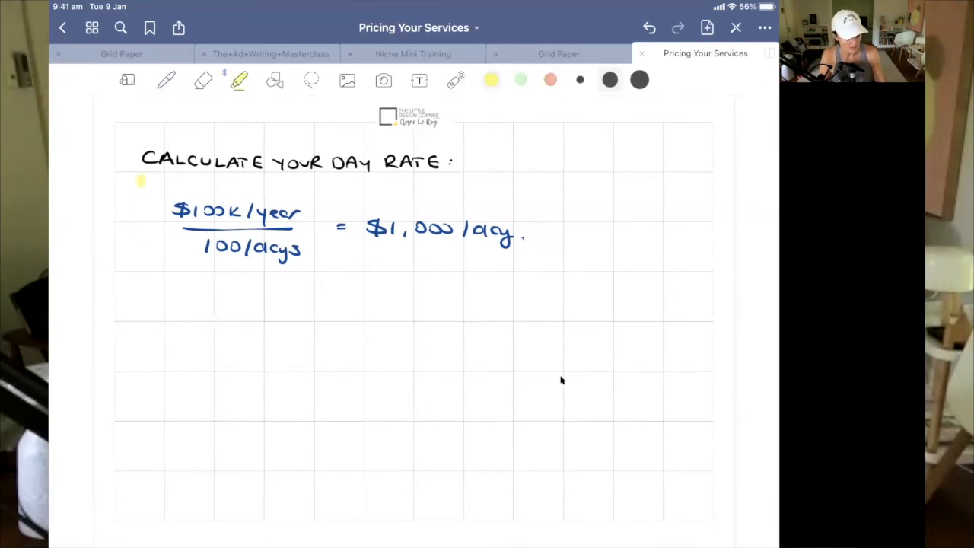
{"action": "left_click_drag", "start_coordinate": [145, 182], "coordinate": [556, 304]}
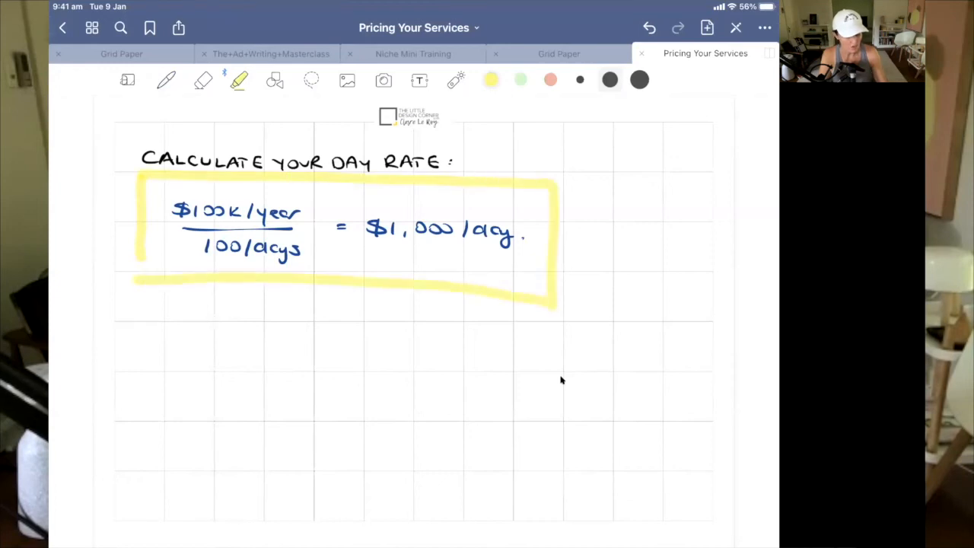